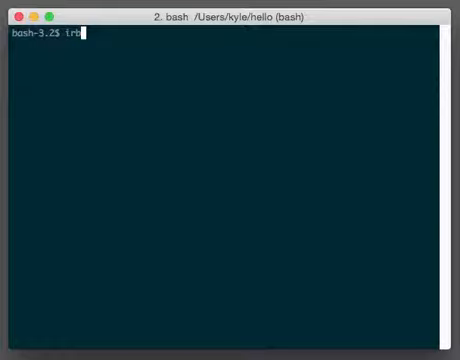
Step: Launch IRB from the bash prompt so the Ruby prompt is ready
{"action": "key", "text": "Return"}
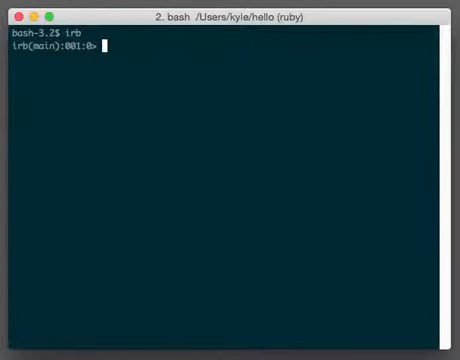
Step: Evaluate 42, then 12 and 24, each echoed back as an integer
{"action": "type", "text": "42"}
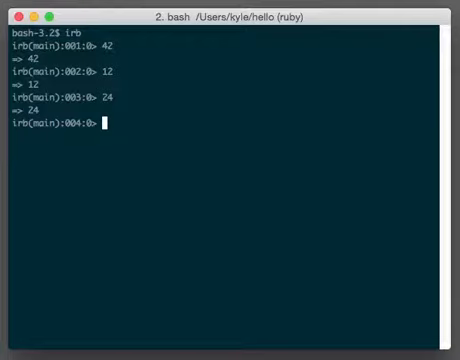
Step: Evaluate "Hello, world!" and 'also fine', both returned as strings
{"action": "type", "text": "\"Hello, world!"}
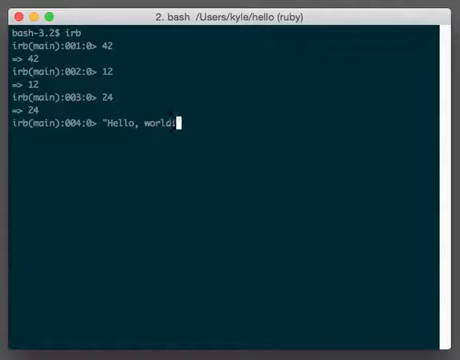
{"action": "type", "text": "\"!"}
{"action": "type", "text": "'also fine"}
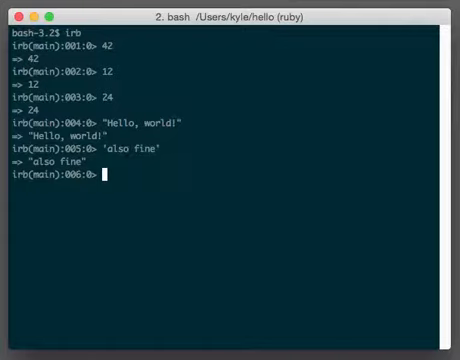
Step: Evaluate 3.14, true and false, each echoed back as its value
{"action": "type", "text": "3.14"}
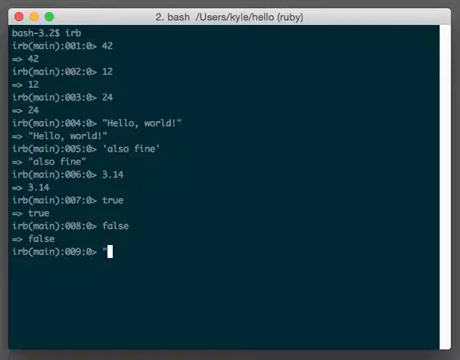
Step: Evaluate the random-letter string "aslkdjalksdjalkdjas" spanning extra lines, echoed with embedded newlines
{"action": "type", "text": "\"aslkdjalksdjalkdjas\""}
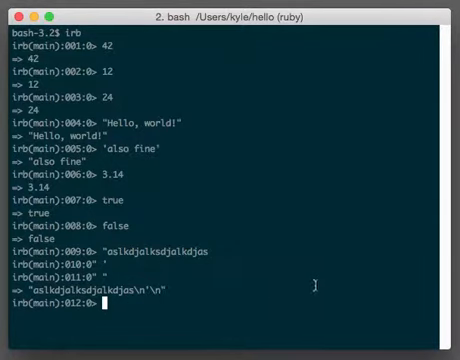
Step: Enter 45678.2133342342 at the next prompt without submitting it
{"action": "type", "text": "45678"}
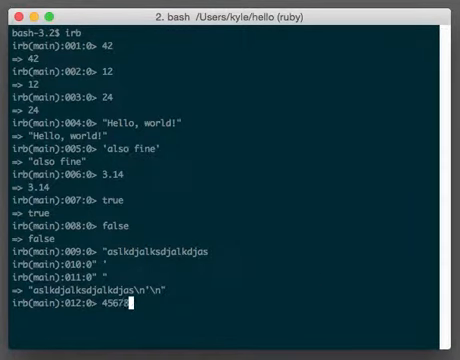
{"action": "type", "text": ".2133342342"}
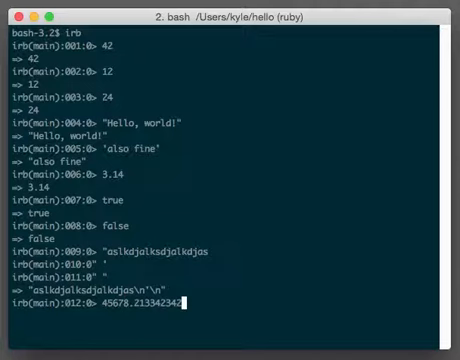